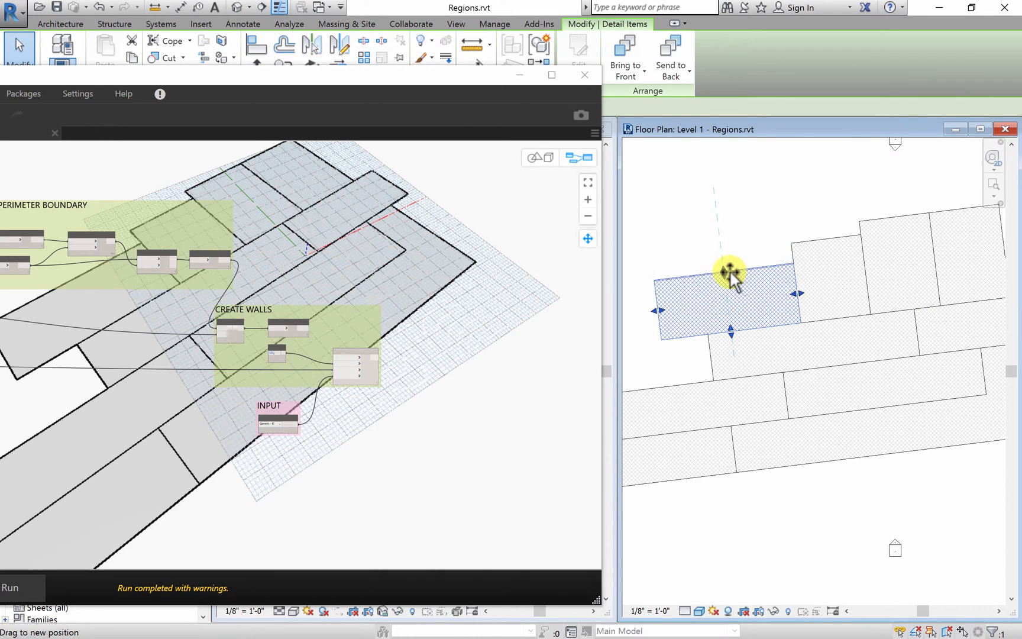
- Drag a filled region to a new spot and reposition a top-row region in the tiled layout
{"action": "left_click_drag", "start_coordinate": [729, 274], "coordinate": [674, 315]}
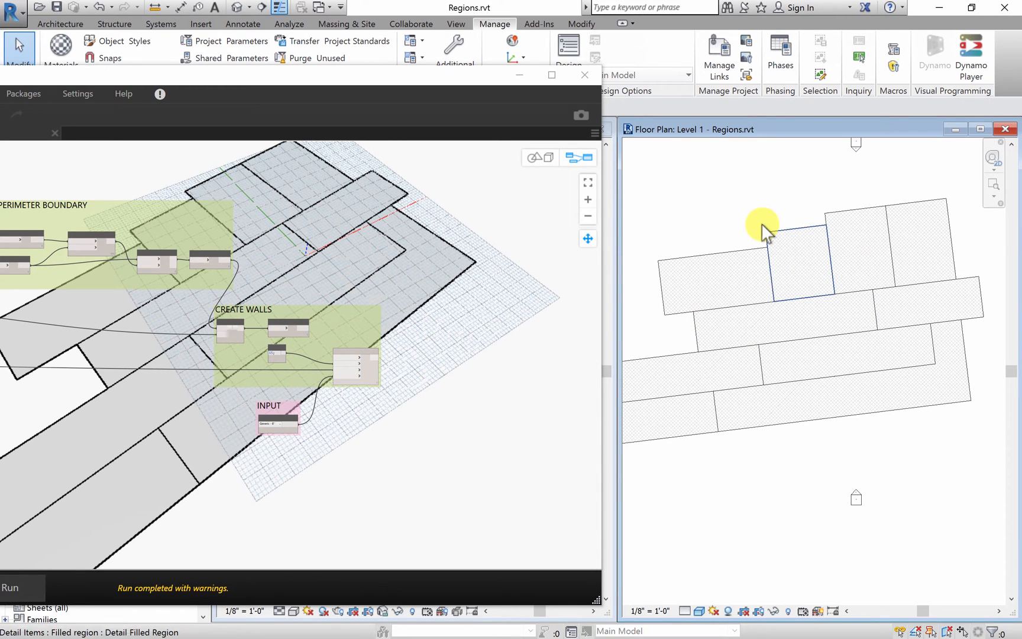
{"action": "mouse_move", "coordinate": [815, 193]}
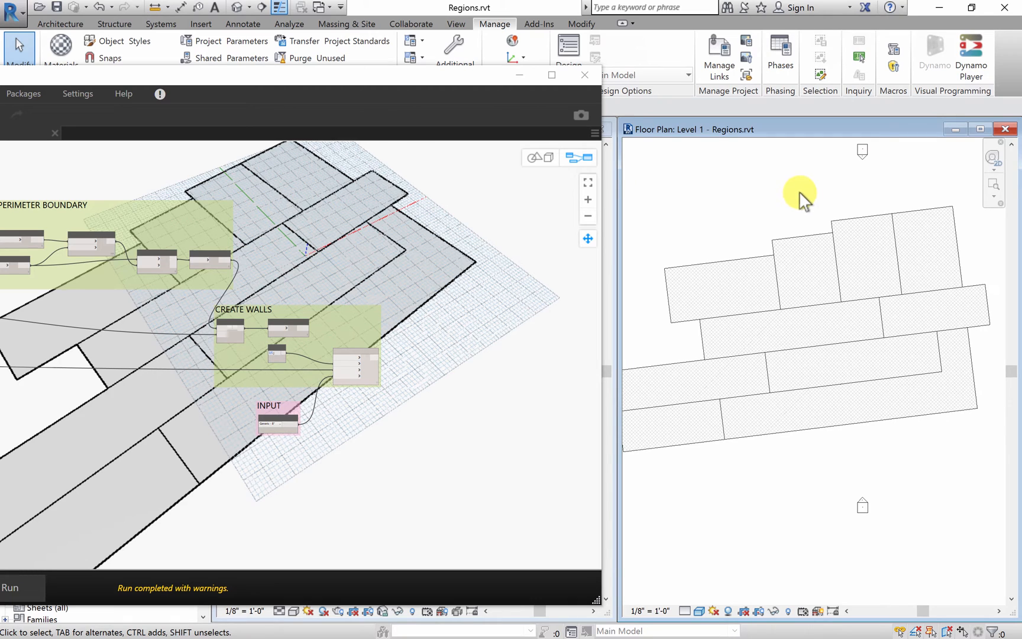
{"action": "mouse_move", "coordinate": [781, 210]}
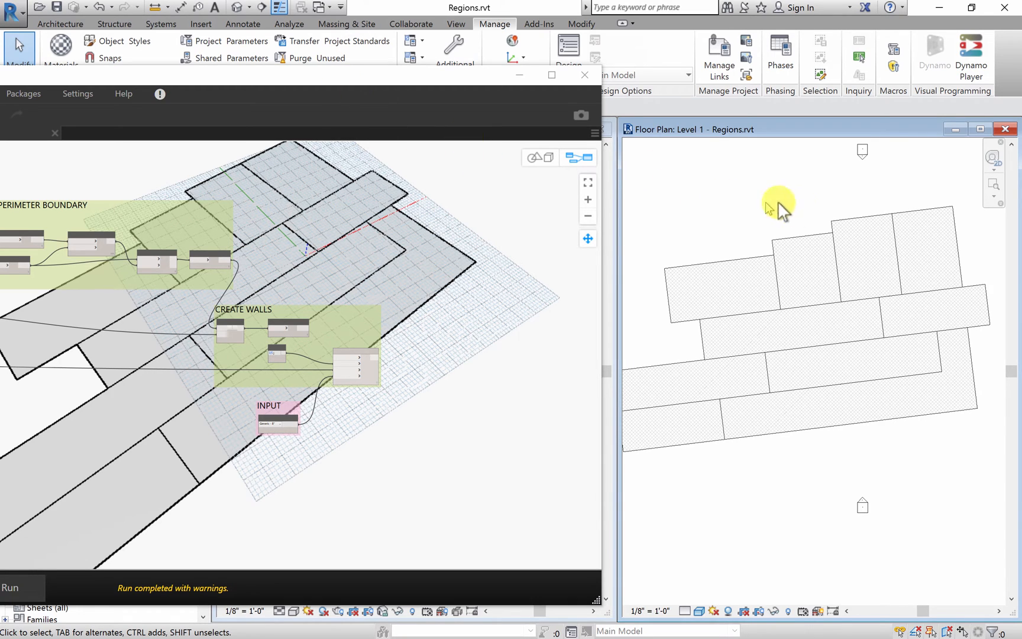
{"action": "left_click", "coordinate": [802, 247]}
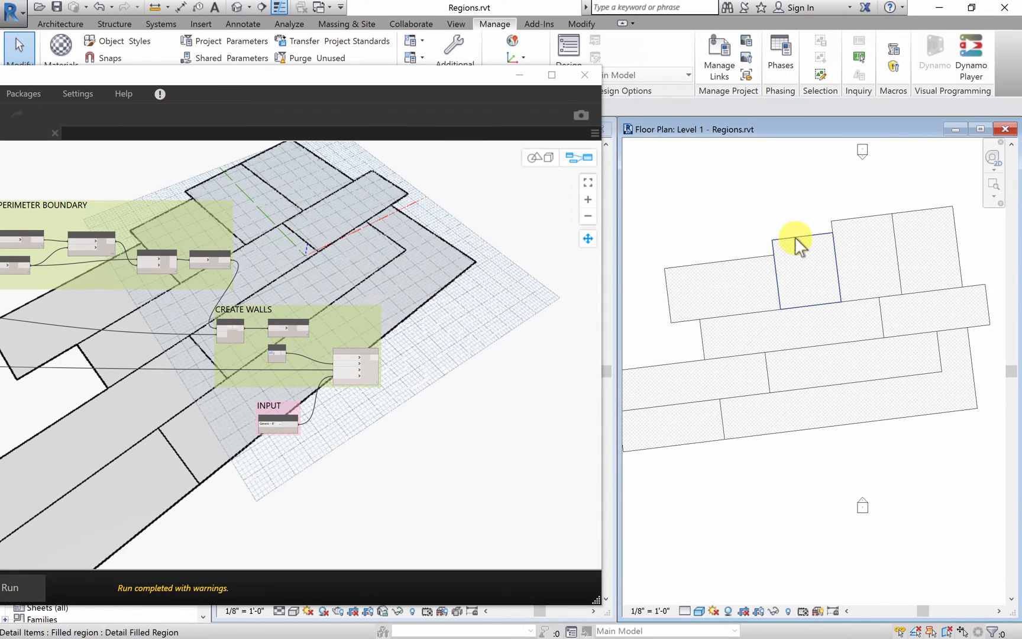
{"action": "left_click", "coordinate": [808, 263]}
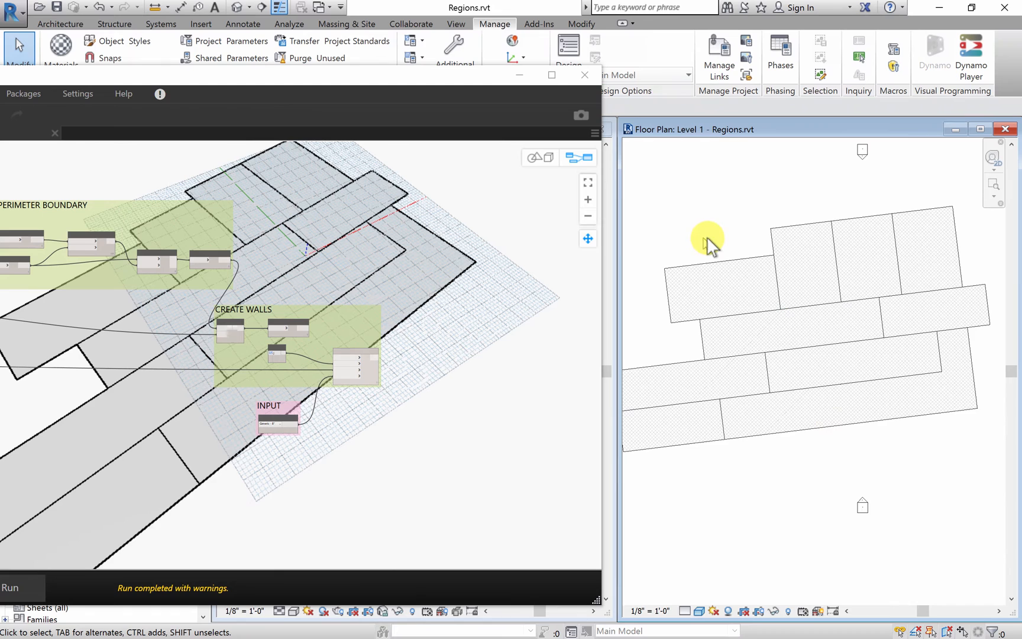
{"action": "left_click", "coordinate": [805, 264]}
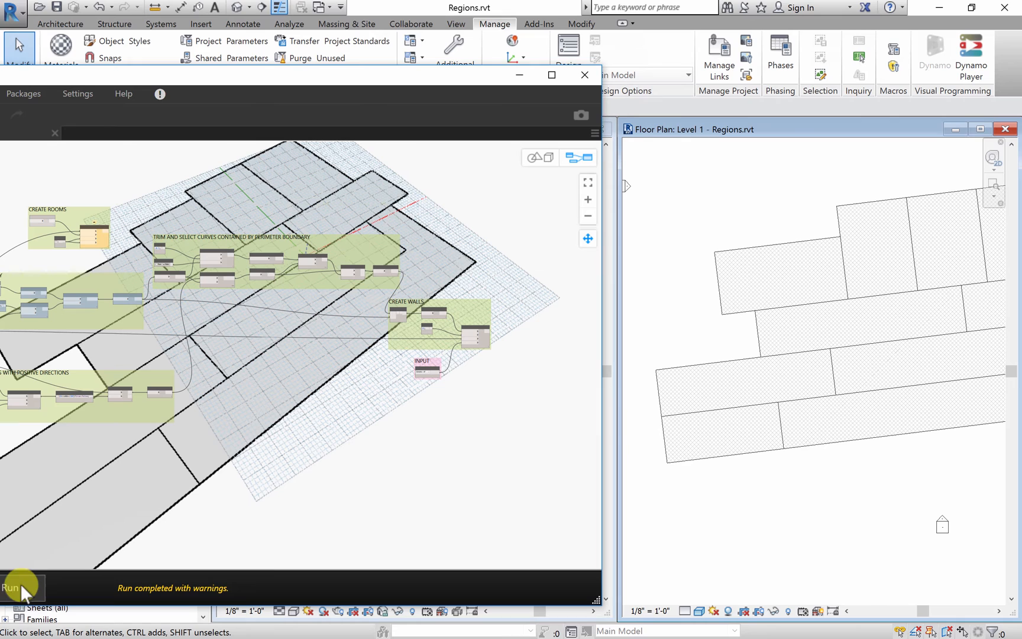
- Run the Dynamo graph in Manual mode on the updated filled regions
{"action": "left_click", "coordinate": [13, 586]}
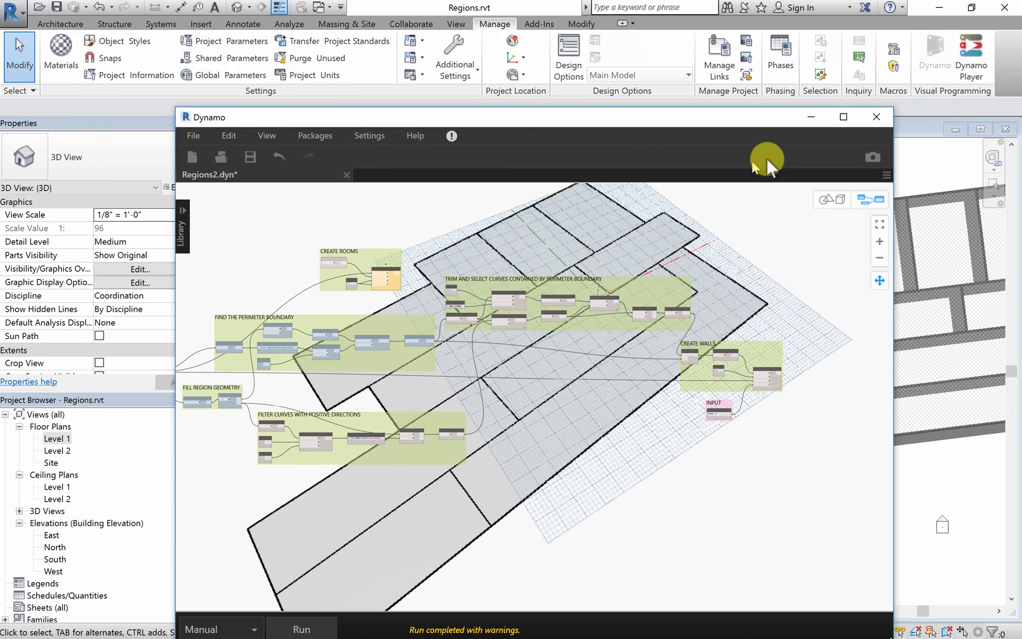
- Maximize Dynamo and pan across the Fill Region Geometry, perimeter boundary and positive-direction curve filter groups
{"action": "left_click", "coordinate": [843, 117]}
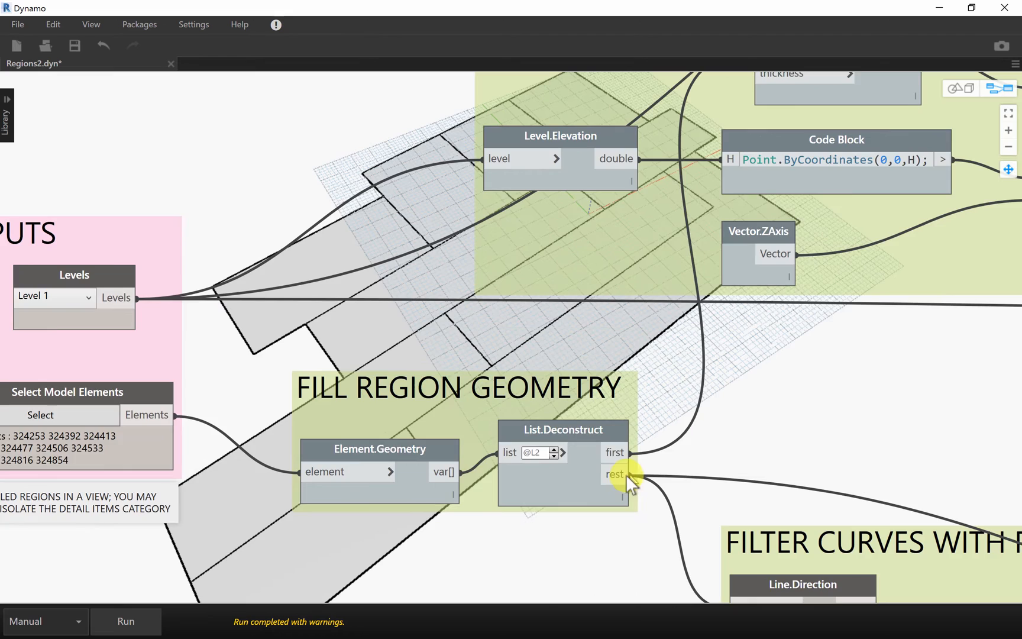
{"action": "left_click_drag", "start_coordinate": [631, 475], "coordinate": [587, 462]}
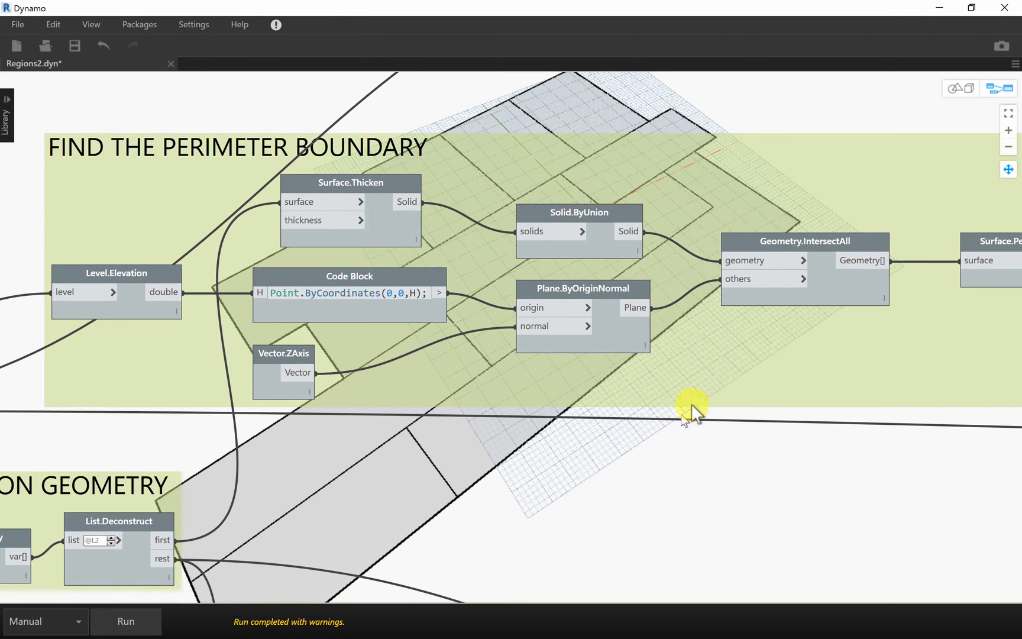
{"action": "left_click_drag", "start_coordinate": [691, 411], "coordinate": [690, 379]}
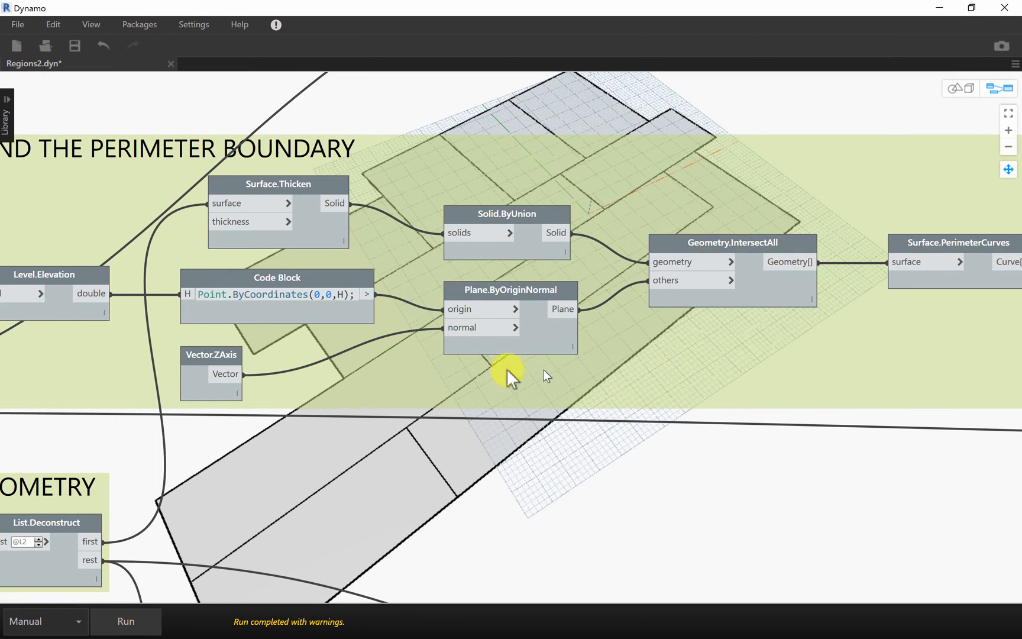
{"action": "mouse_move", "coordinate": [707, 453]}
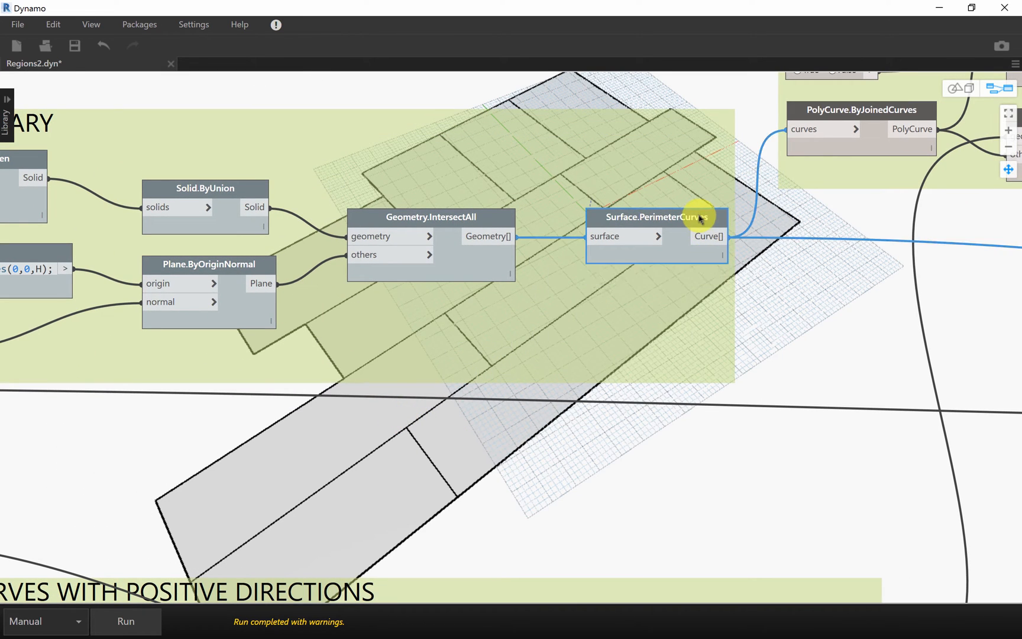
{"action": "left_click_drag", "start_coordinate": [656, 216], "coordinate": [657, 226]}
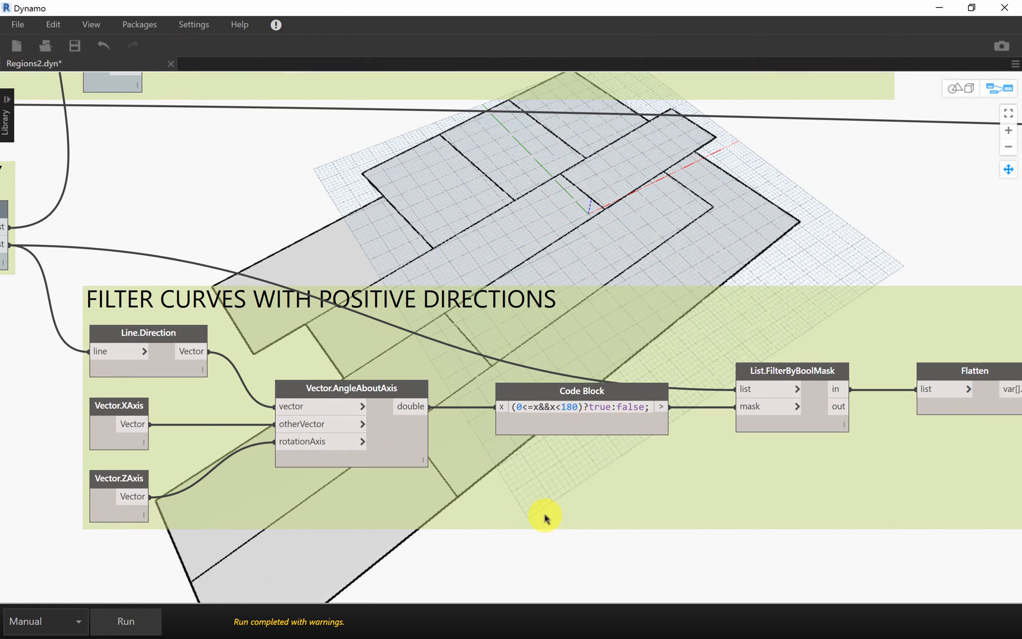
{"action": "mouse_move", "coordinate": [760, 247]}
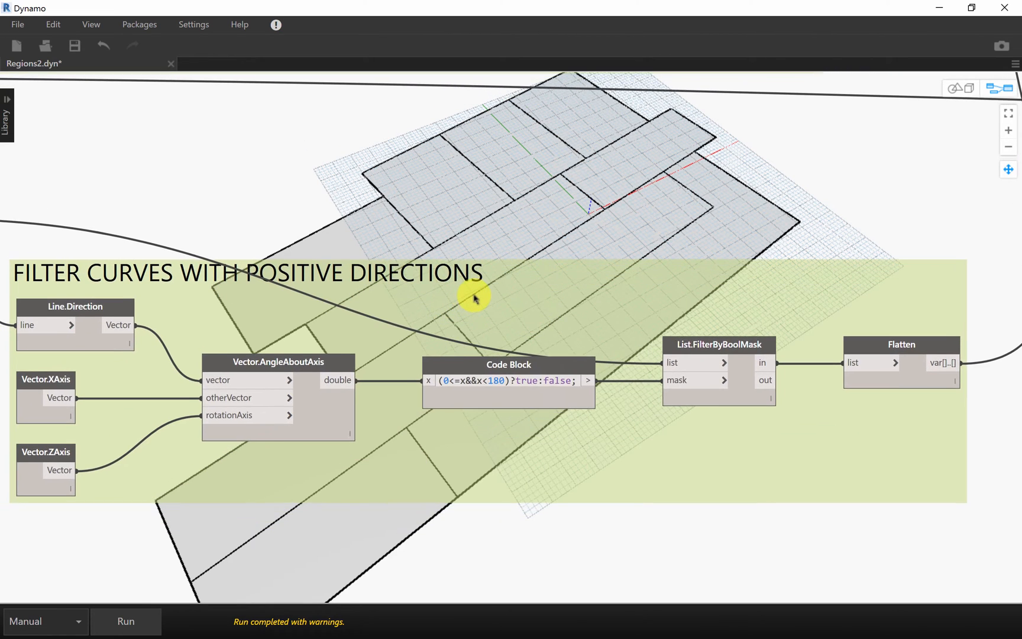
{"action": "mouse_move", "coordinate": [540, 383]}
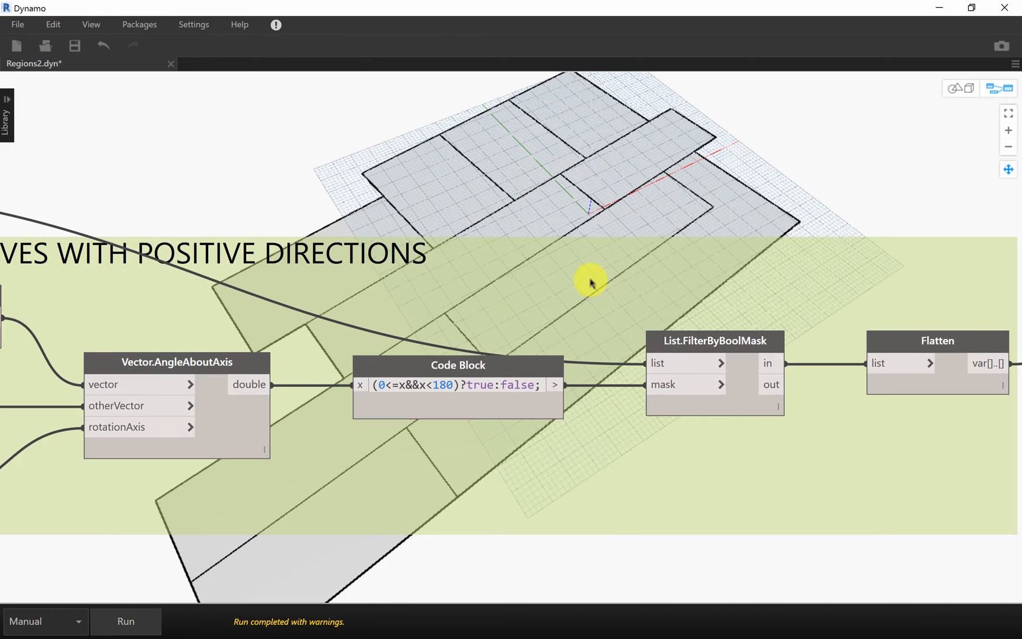
{"action": "left_click_drag", "start_coordinate": [590, 281], "coordinate": [557, 221]}
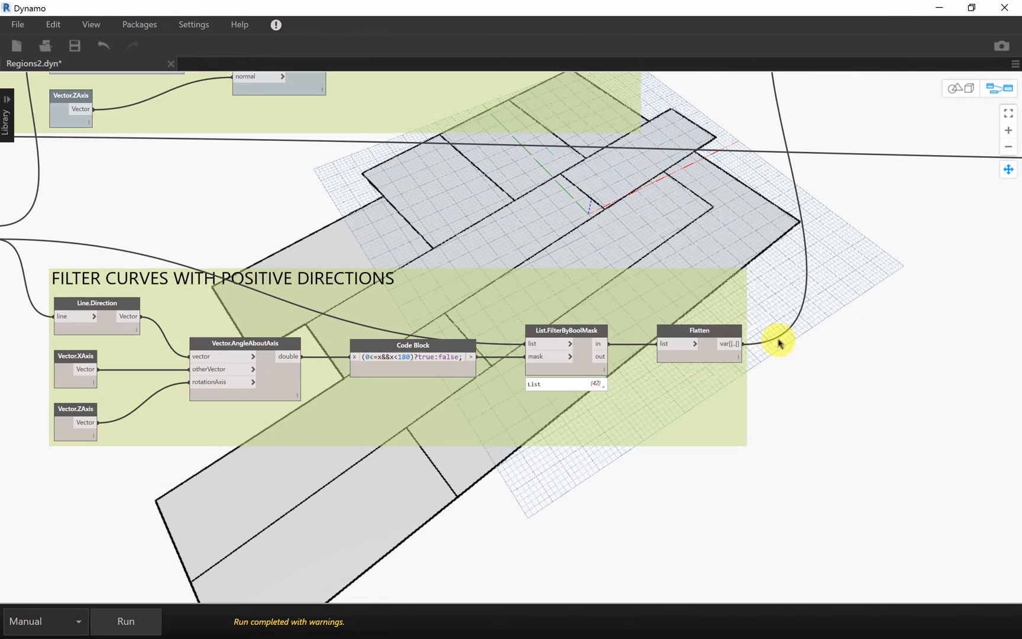
{"action": "mouse_move", "coordinate": [547, 246]}
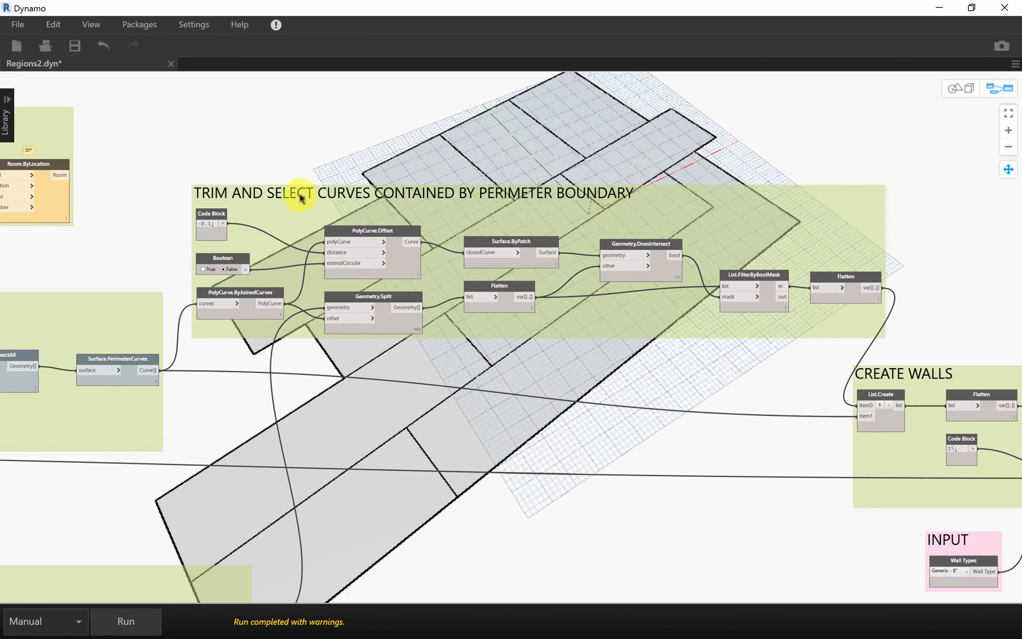
{"action": "mouse_move", "coordinate": [479, 210]}
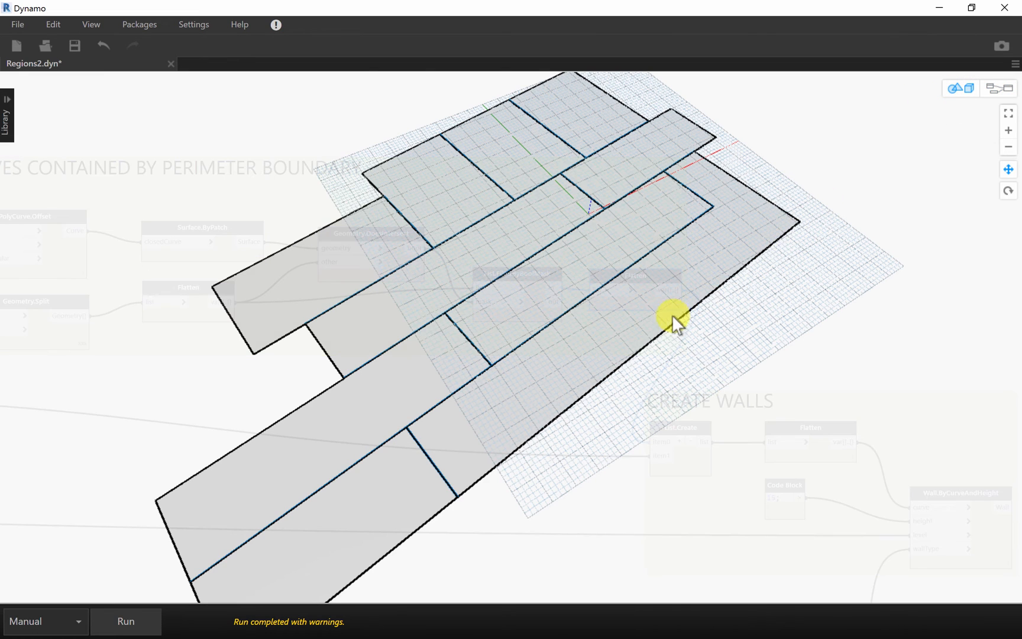
{"action": "mouse_move", "coordinate": [970, 134]}
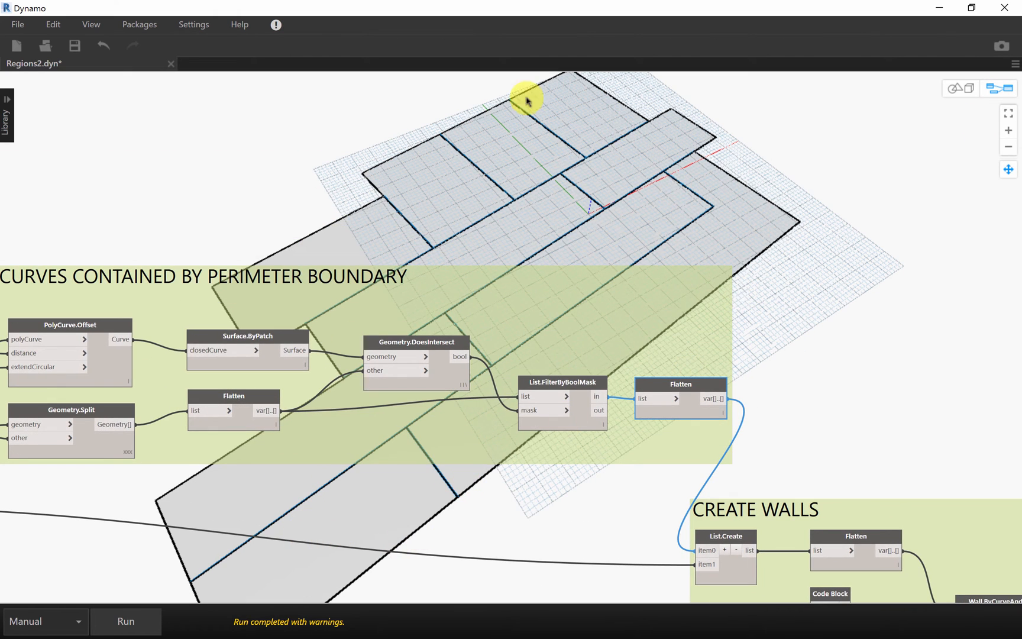
{"action": "left_click_drag", "start_coordinate": [528, 101], "coordinate": [682, 186]}
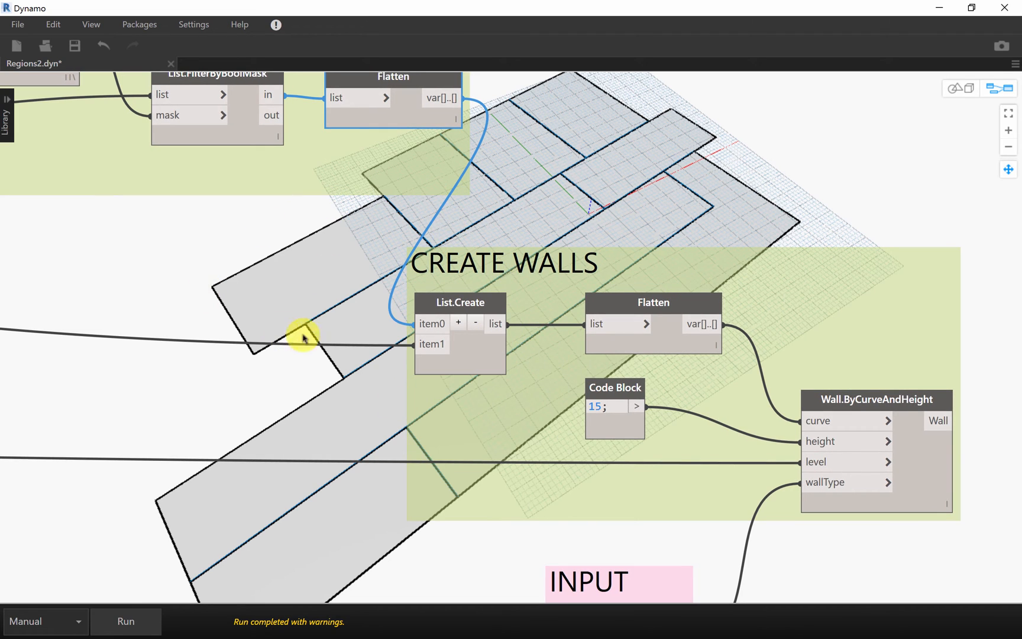
{"action": "mouse_move", "coordinate": [406, 175]}
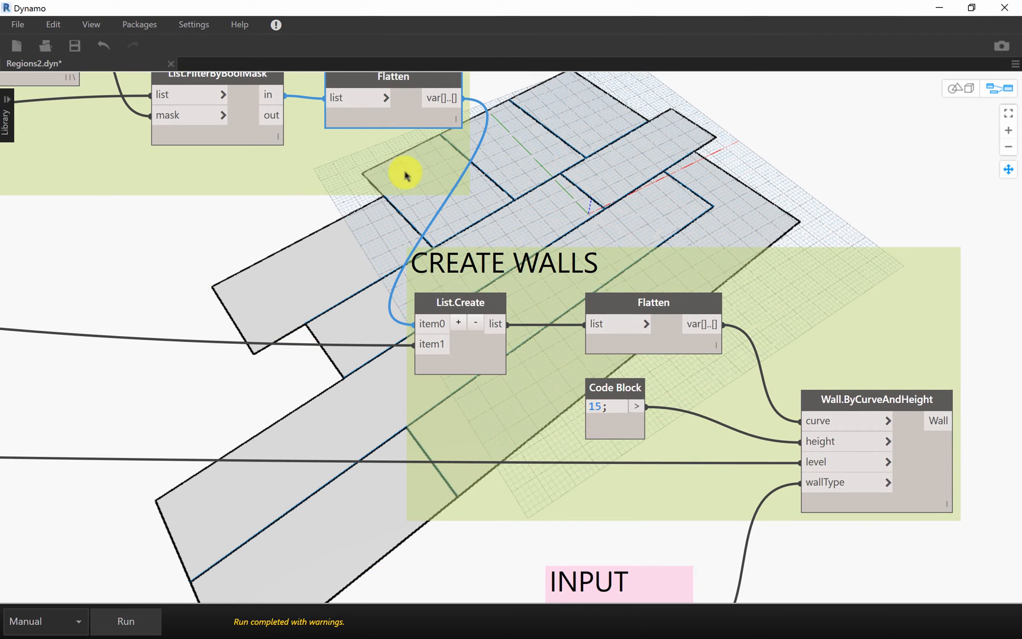
{"action": "mouse_move", "coordinate": [414, 114]}
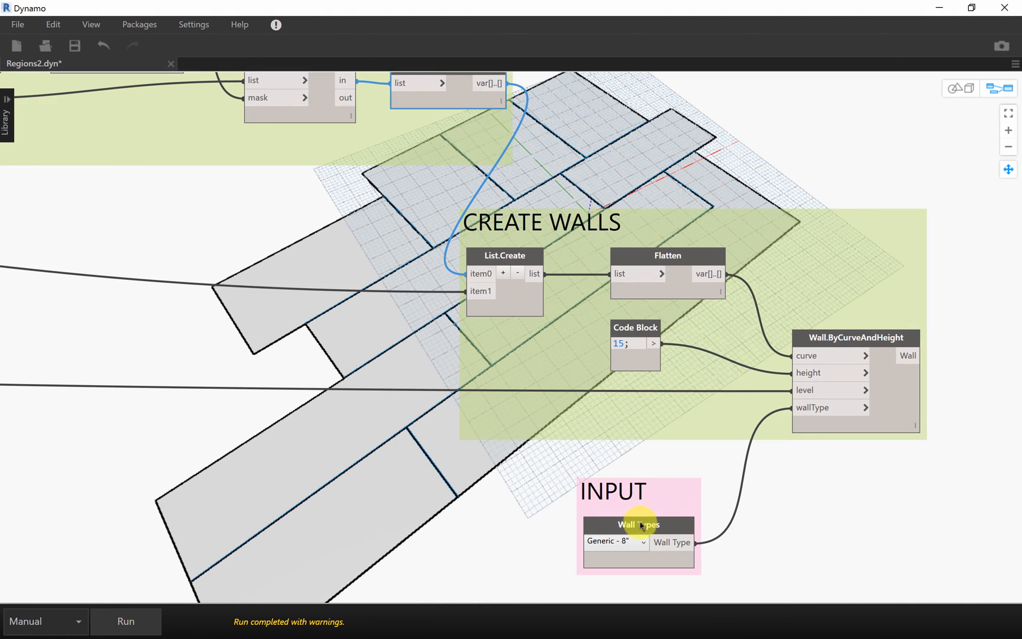
{"action": "left_click_drag", "start_coordinate": [642, 515], "coordinate": [423, 433]}
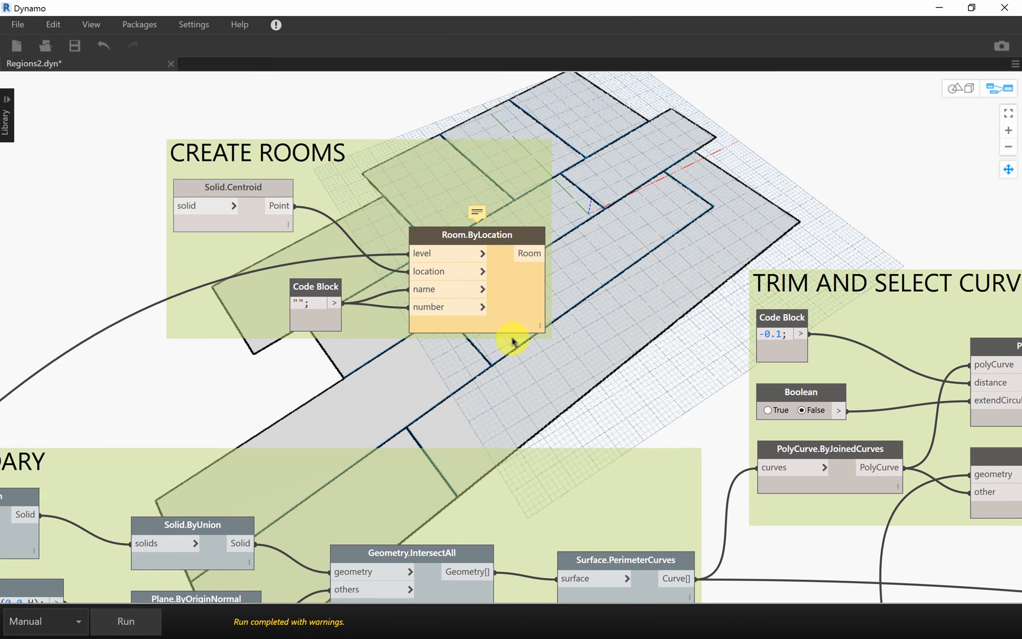
- Pan to the Create Rooms group and run the graph to build walls and rooms
{"action": "left_click_drag", "start_coordinate": [513, 341], "coordinate": [603, 183]}
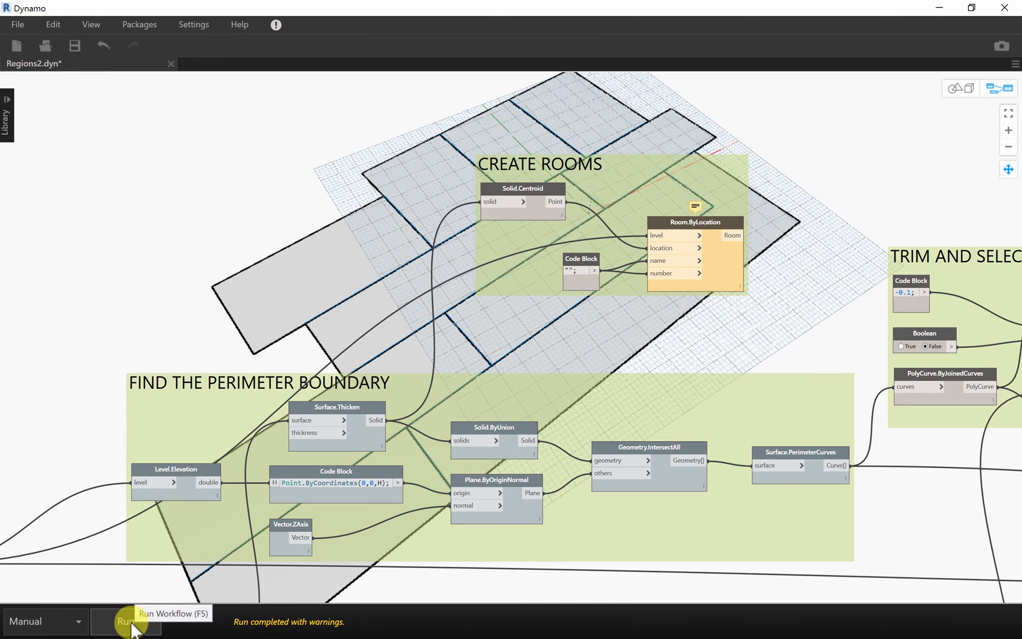
{"action": "left_click", "coordinate": [125, 621]}
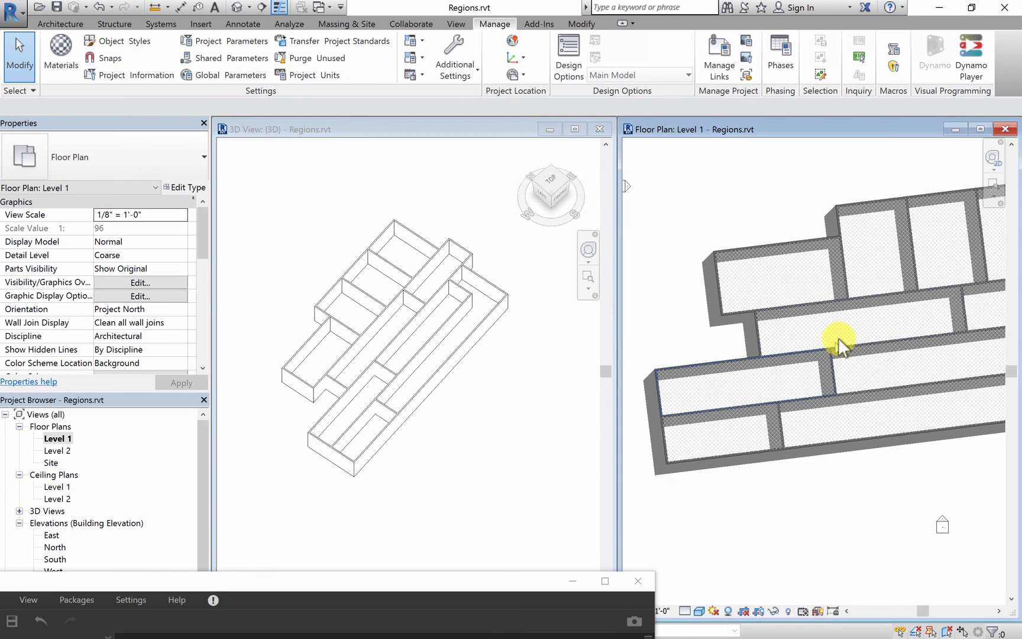
- Select a generated room and apply Tag All Not Tagged to the Level 1 rooms
{"action": "left_click", "coordinate": [841, 345]}
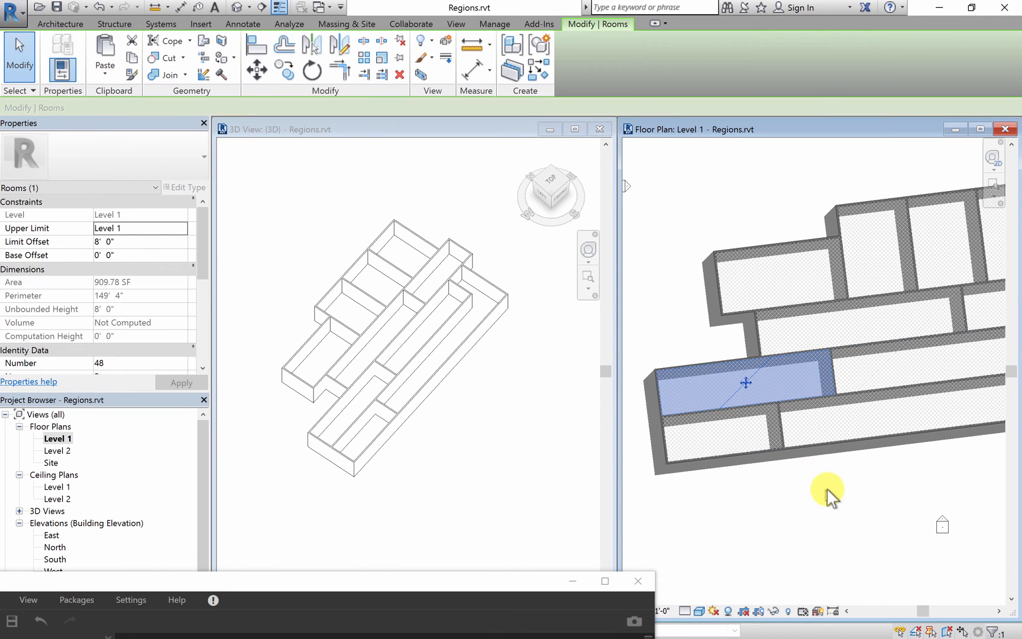
{"action": "left_click", "coordinate": [653, 75]}
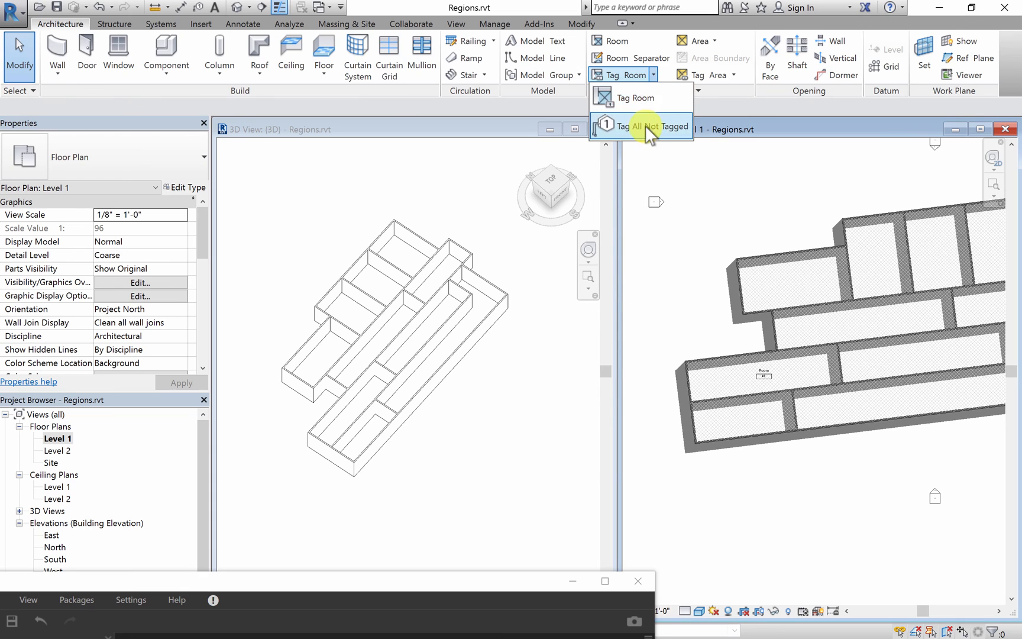
{"action": "left_click", "coordinate": [641, 126]}
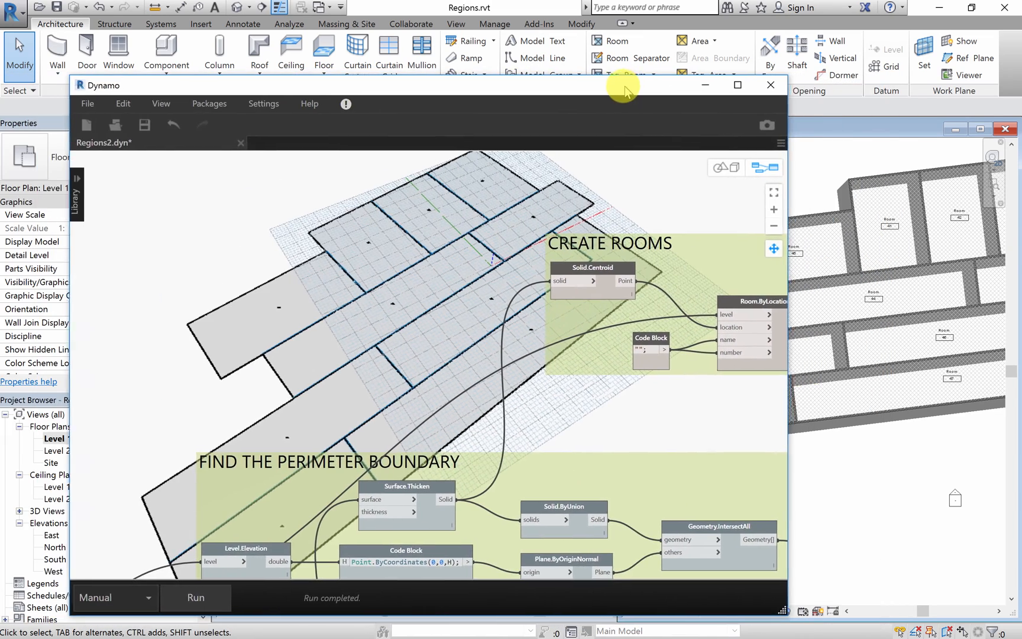
{"action": "left_click_drag", "start_coordinate": [622, 89], "coordinate": [387, 89]}
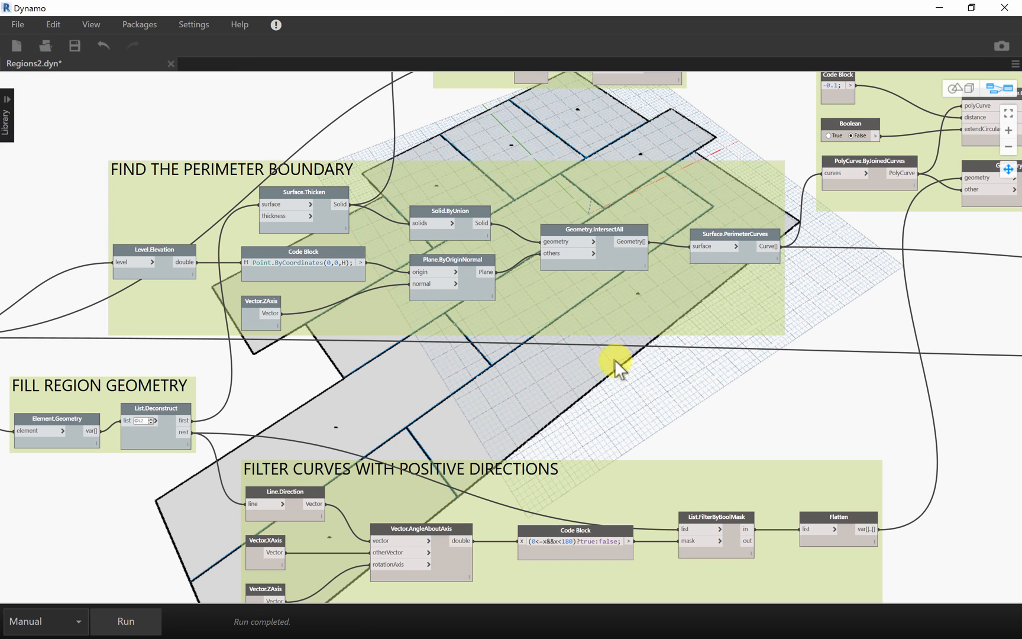
{"action": "left_click_drag", "start_coordinate": [617, 365], "coordinate": [624, 433]}
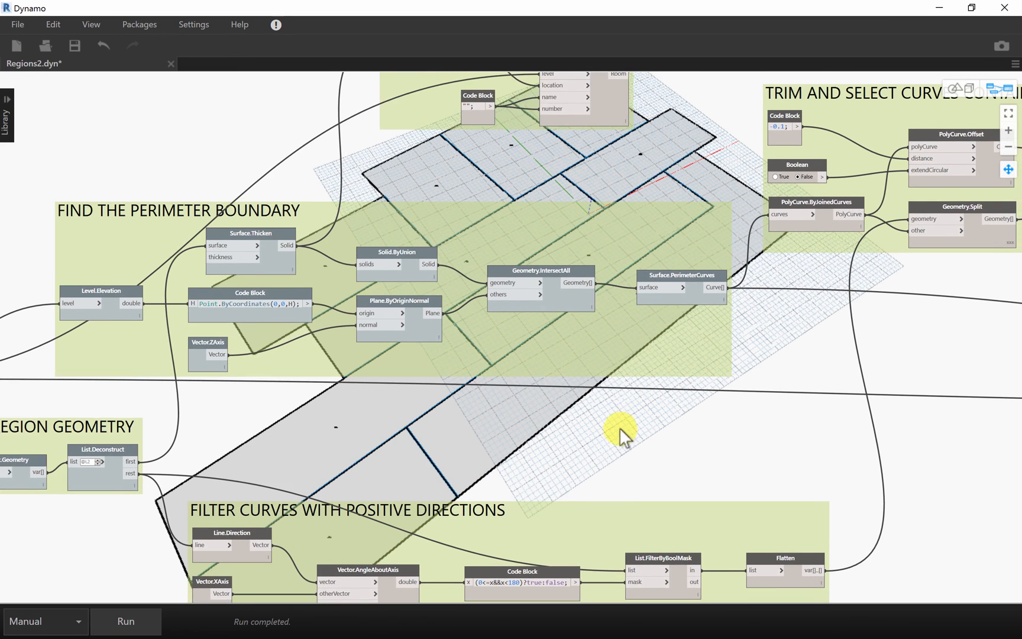
{"action": "left_click_drag", "start_coordinate": [622, 435], "coordinate": [700, 437]}
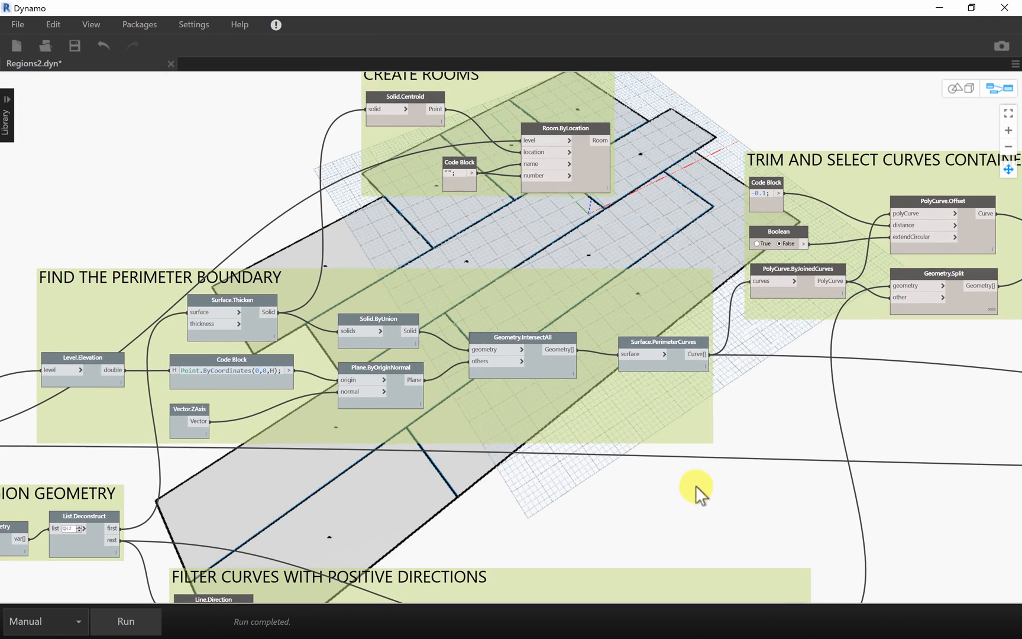
{"action": "left_click_drag", "start_coordinate": [698, 488], "coordinate": [359, 515]}
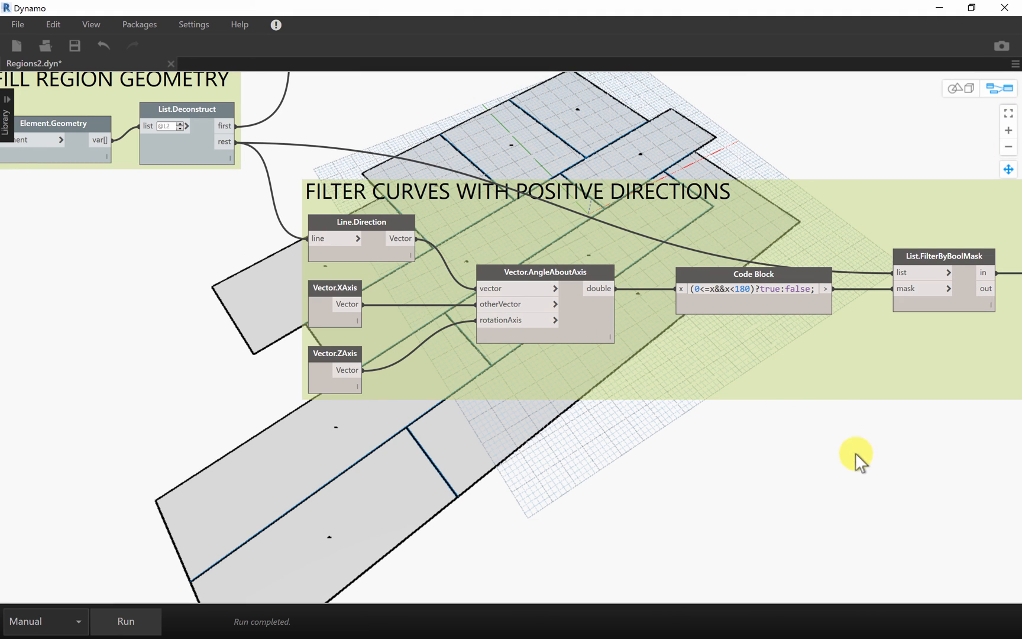
{"action": "left_click_drag", "start_coordinate": [857, 457], "coordinate": [636, 462]}
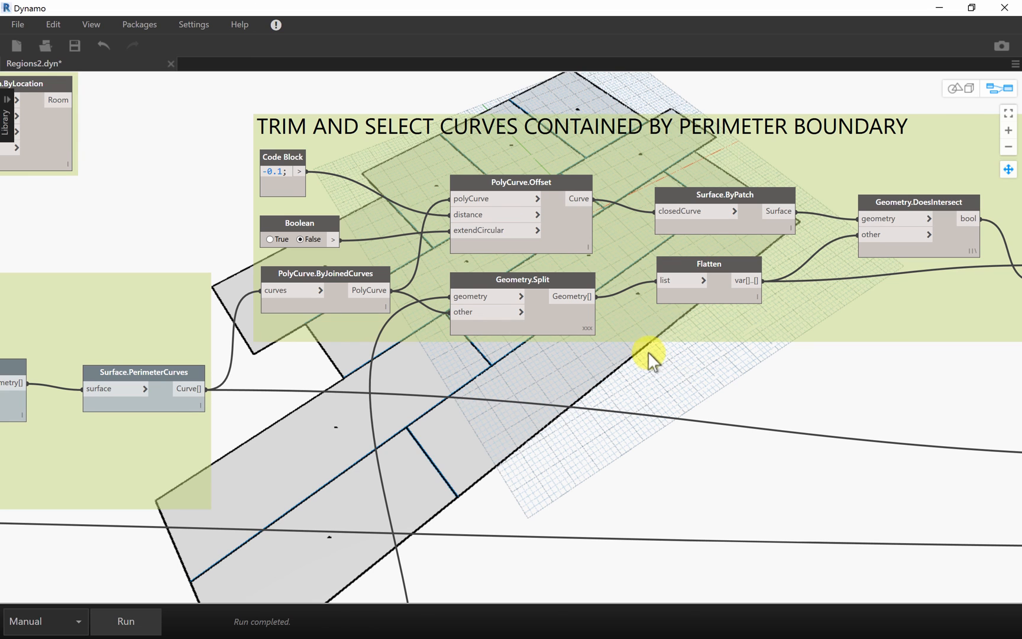
{"action": "left_click_drag", "start_coordinate": [650, 358], "coordinate": [583, 397]}
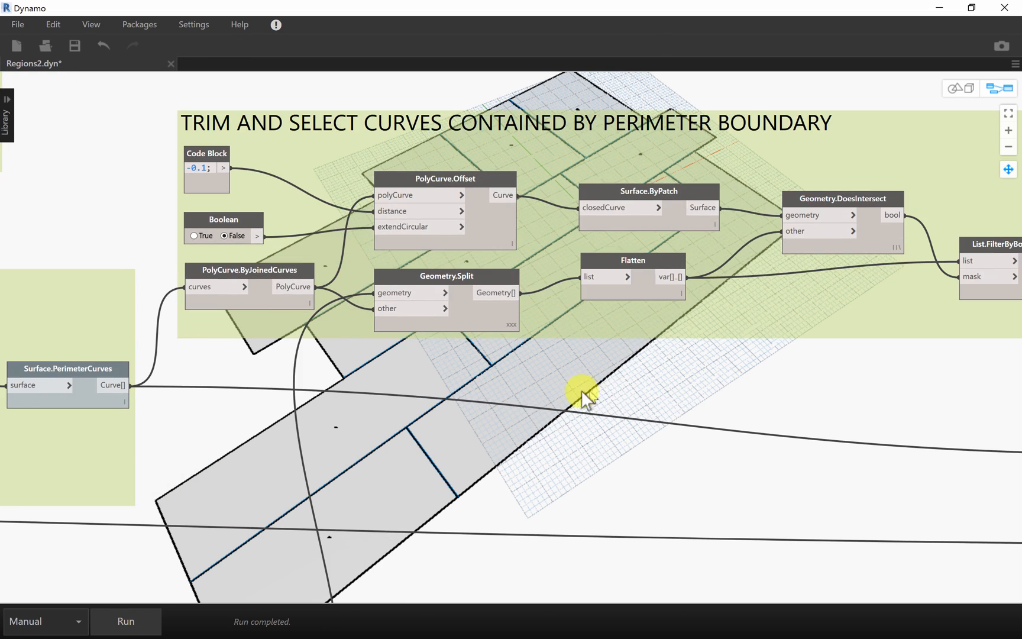
{"action": "left_click_drag", "start_coordinate": [580, 397], "coordinate": [733, 384]}
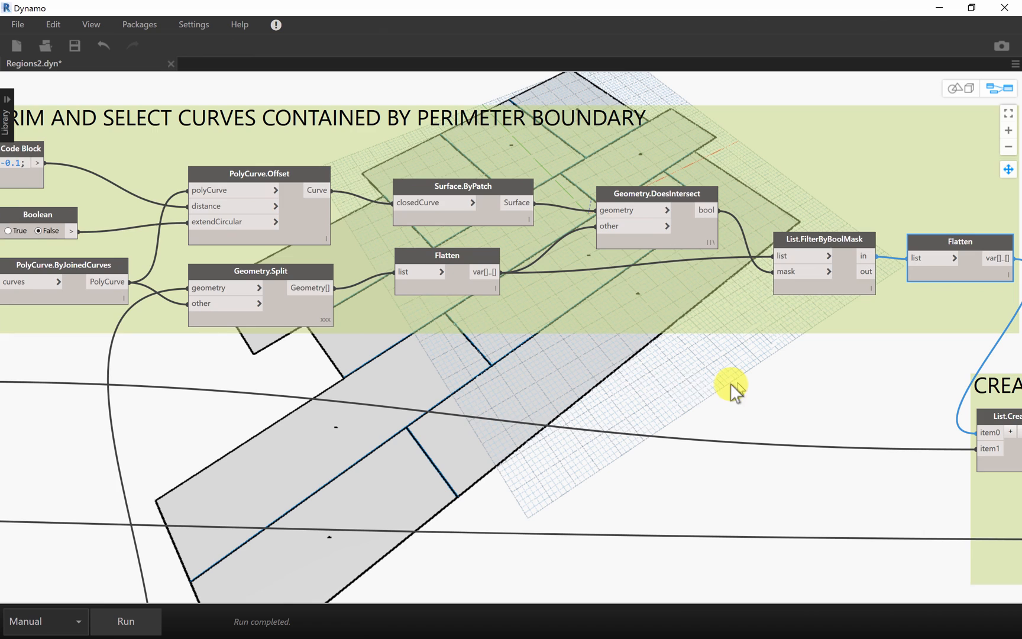